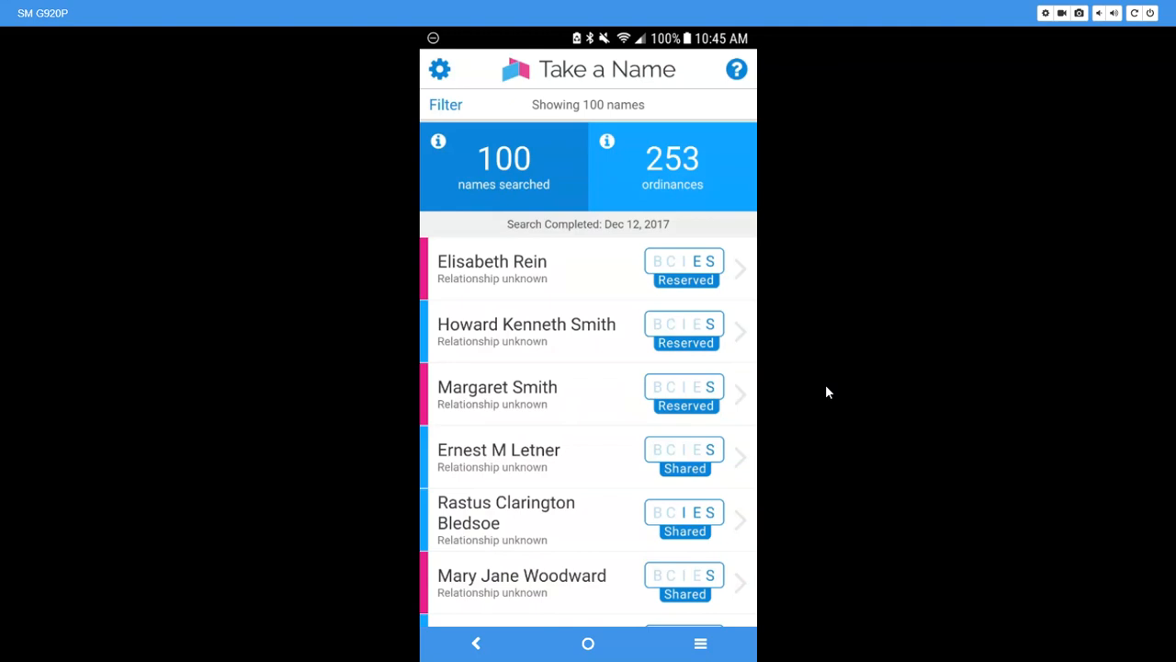
pyautogui.moveTo(637, 323)
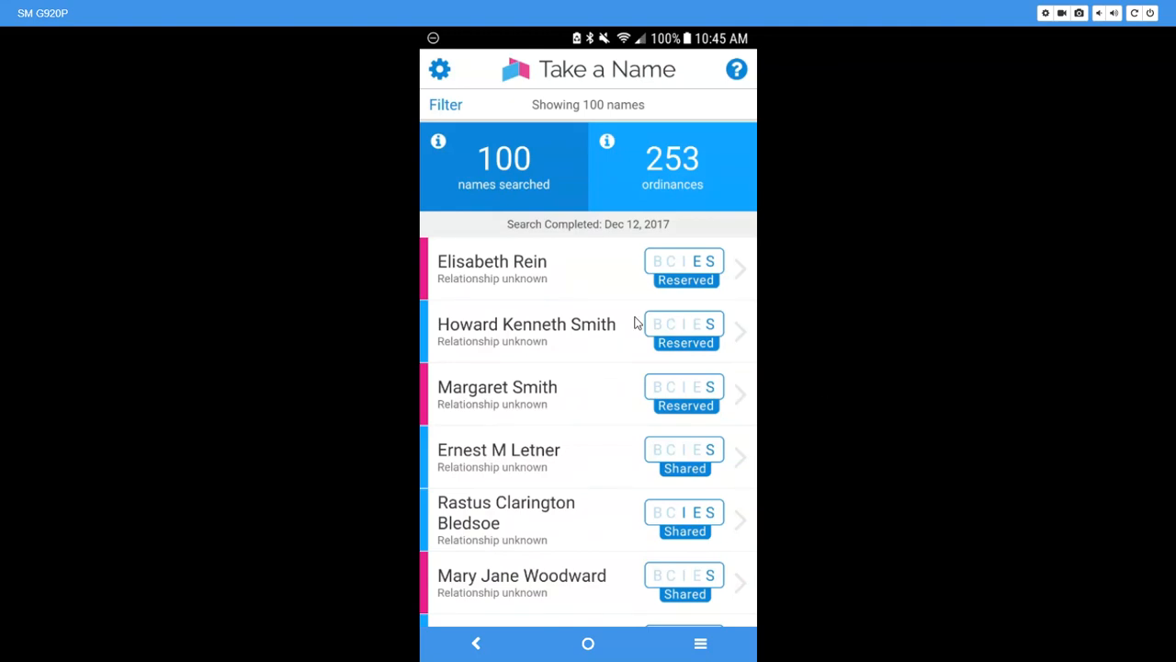
pyautogui.moveTo(641, 206)
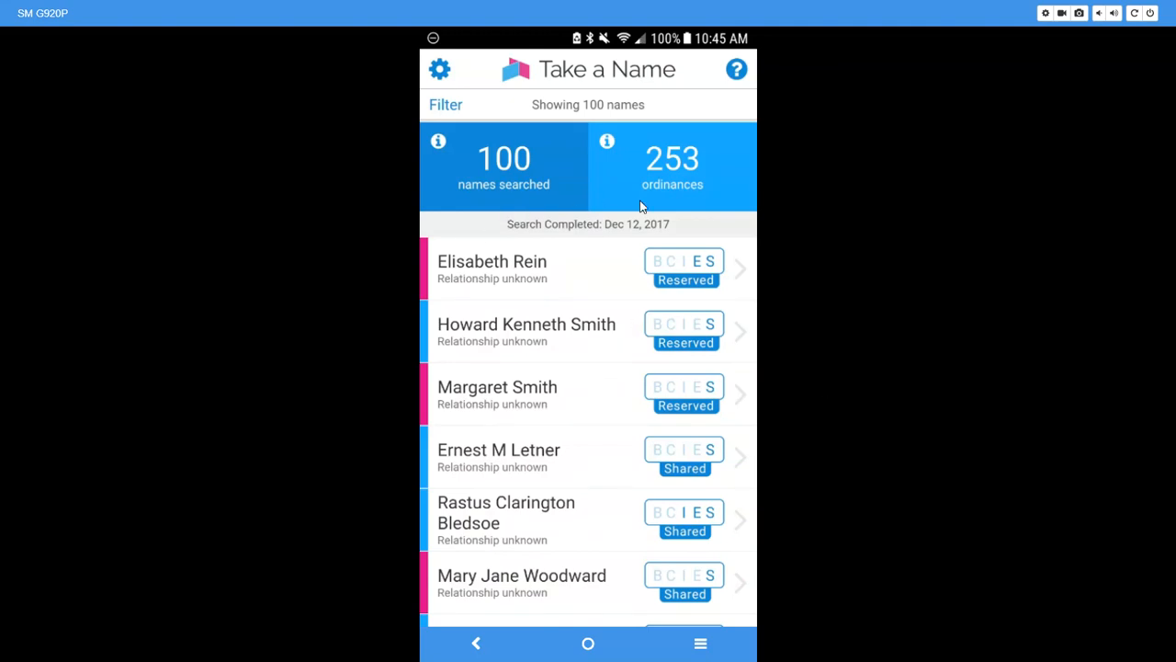
pyautogui.moveTo(673, 206)
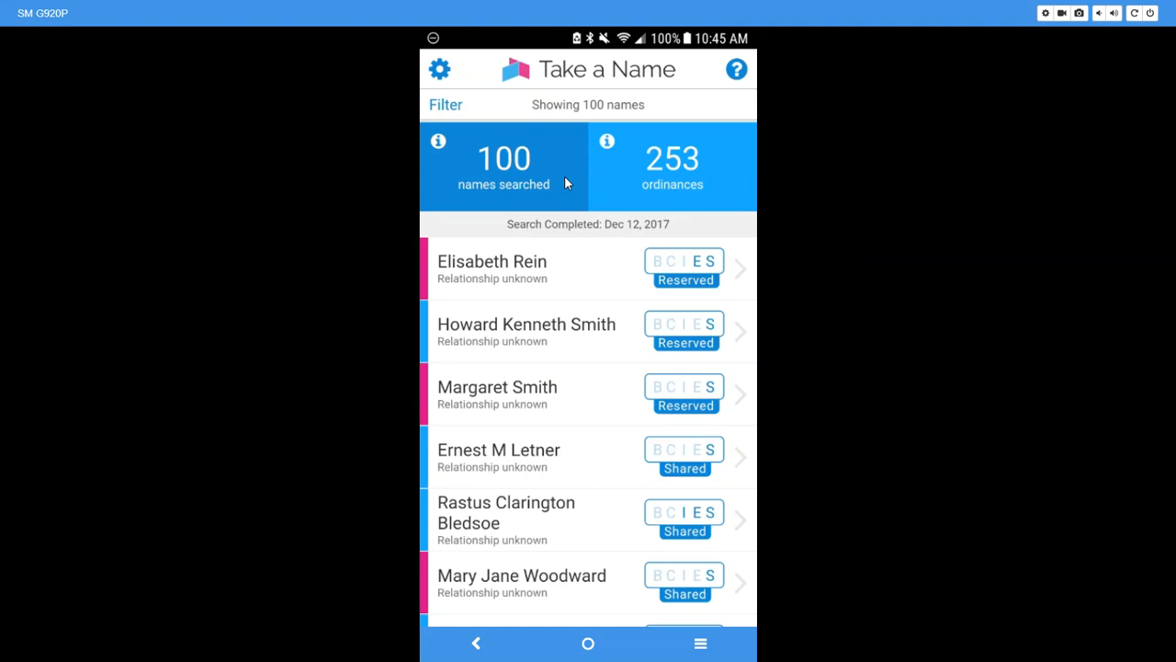
pyautogui.moveTo(468, 116)
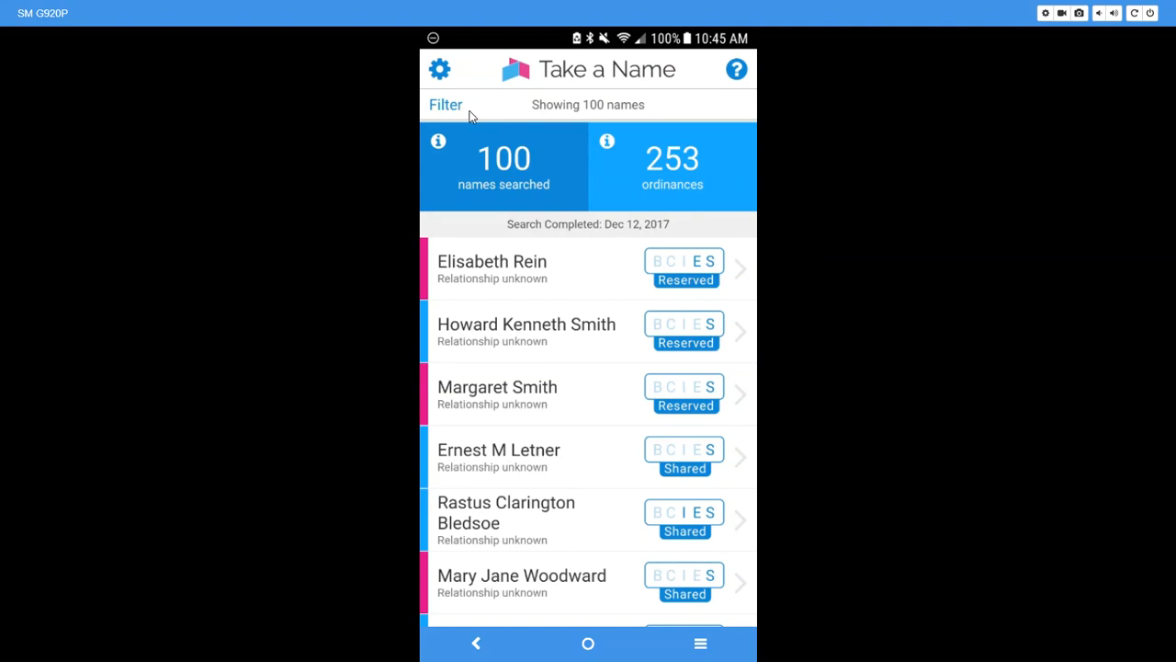
pyautogui.moveTo(445, 76)
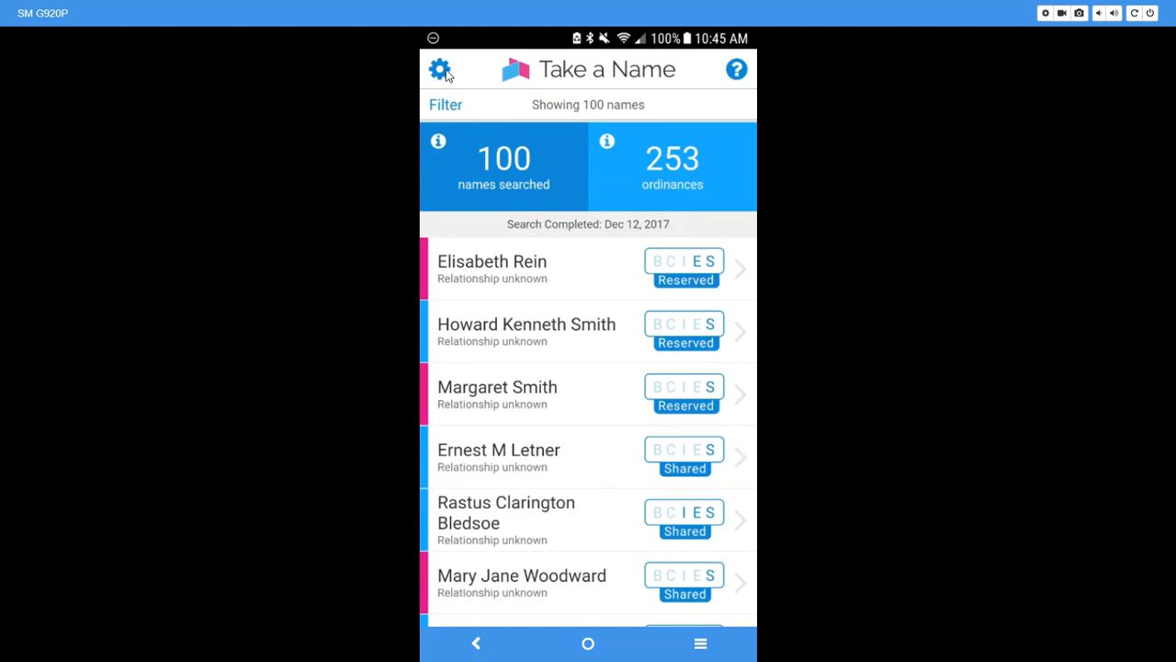
# Start a new search from the gear menu's Search Again option
pyautogui.click(441, 70)
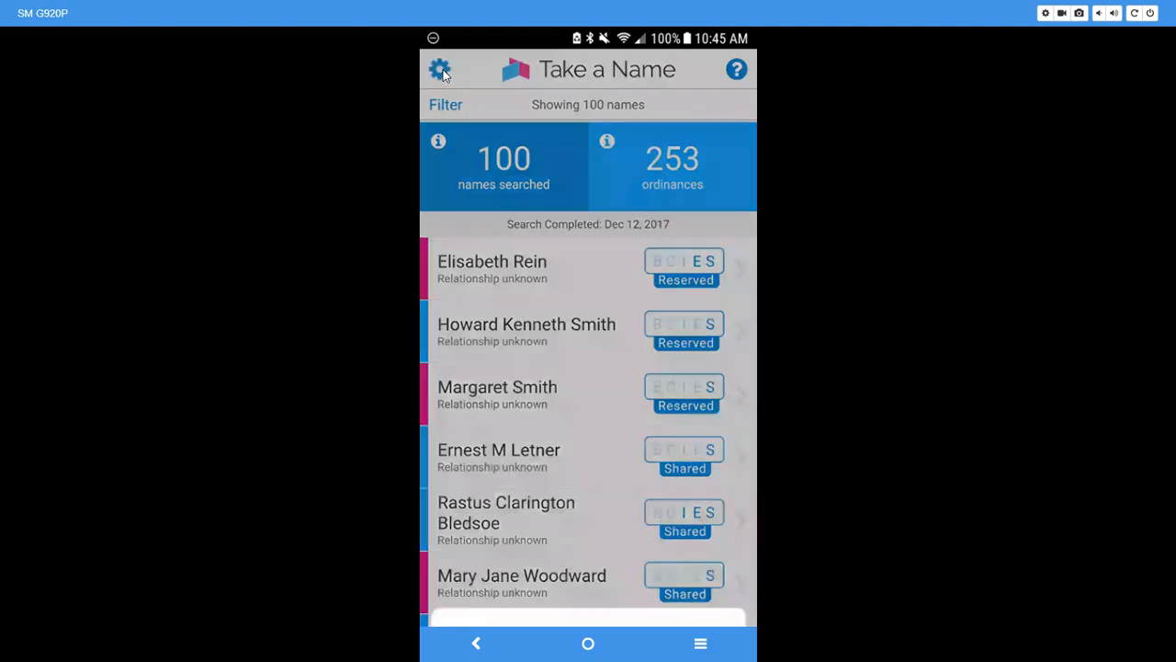
pyautogui.click(439, 70)
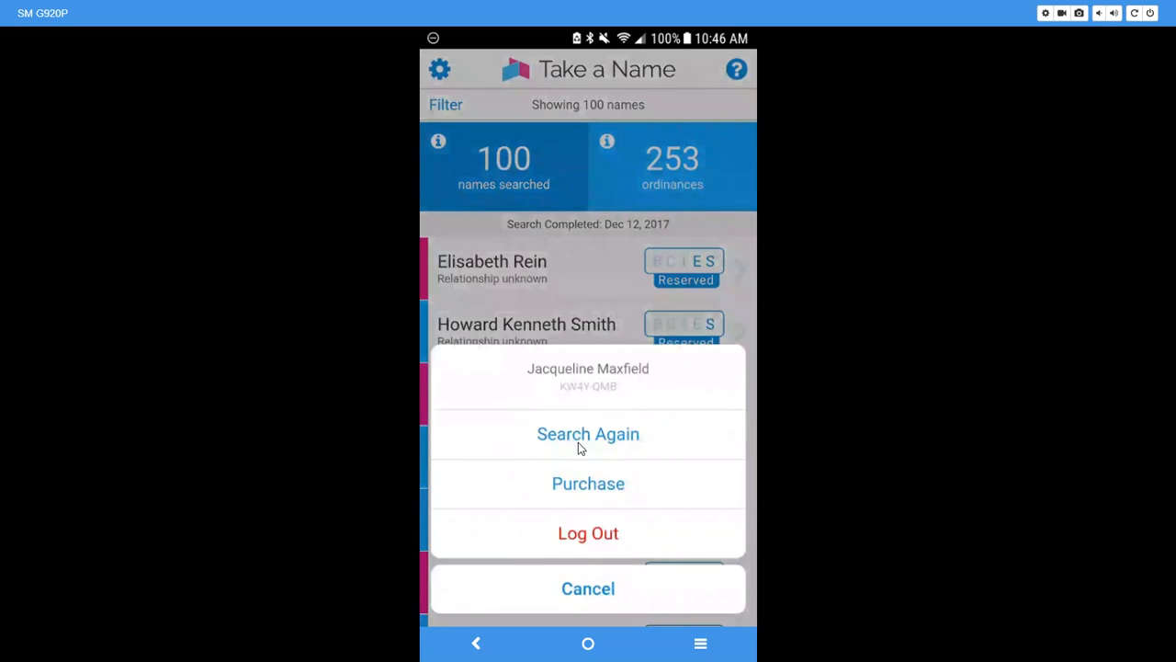
pyautogui.click(588, 433)
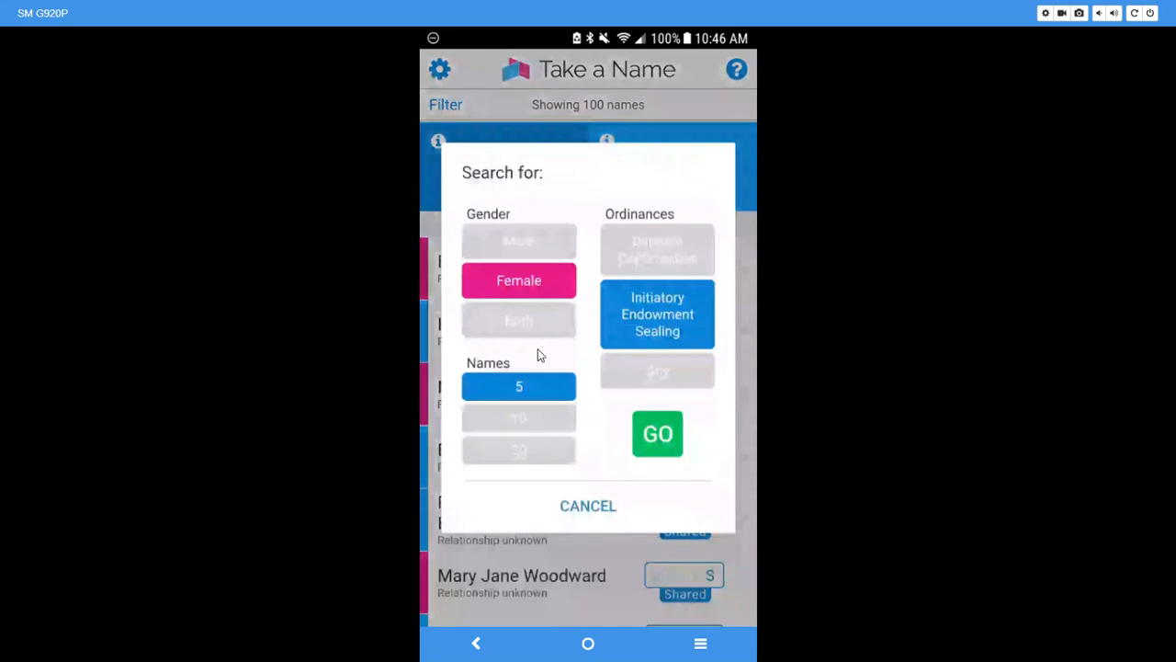
pyautogui.moveTo(537, 434)
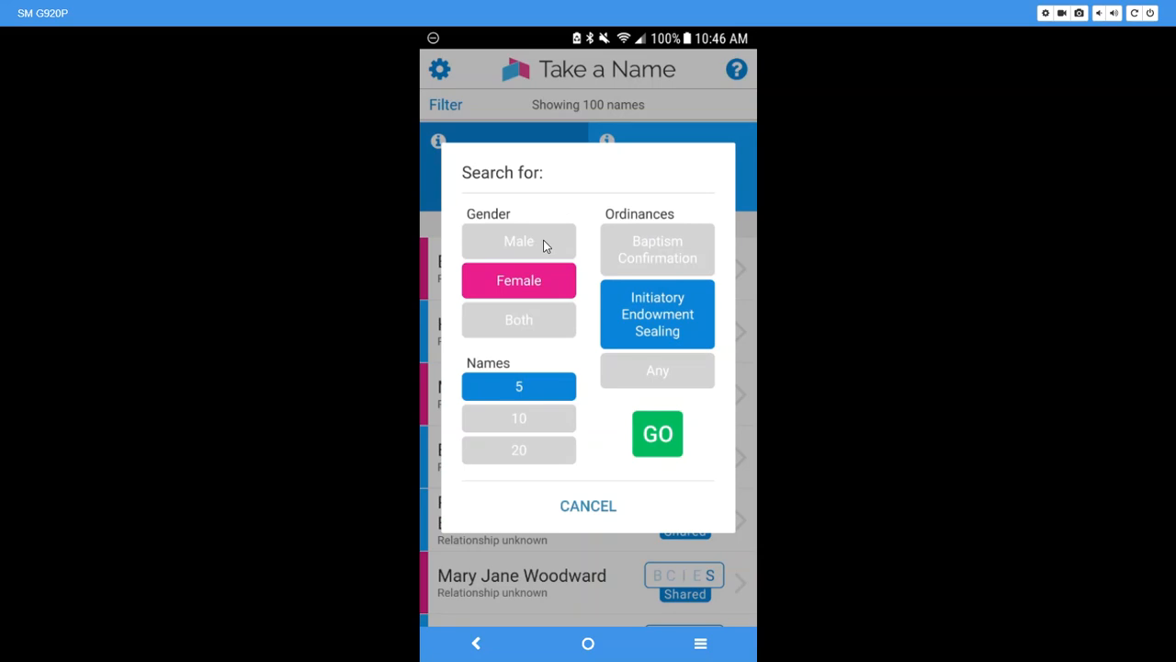
# Search for 5 male names needing baptism and confirmation and run it
pyautogui.click(519, 240)
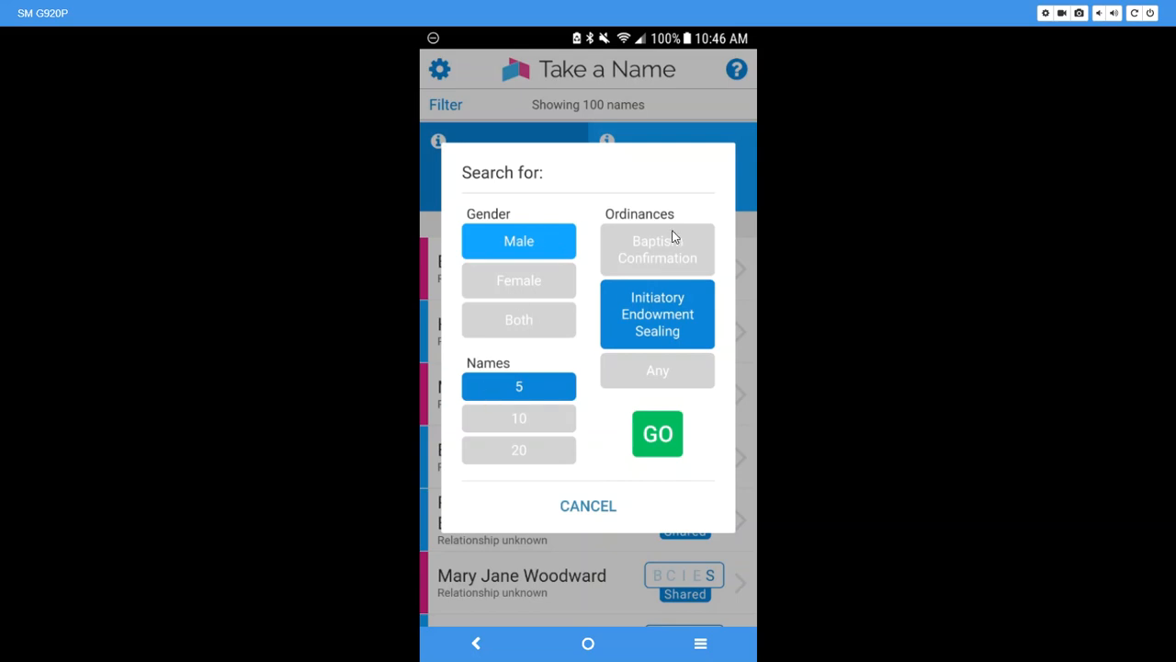
pyautogui.click(658, 250)
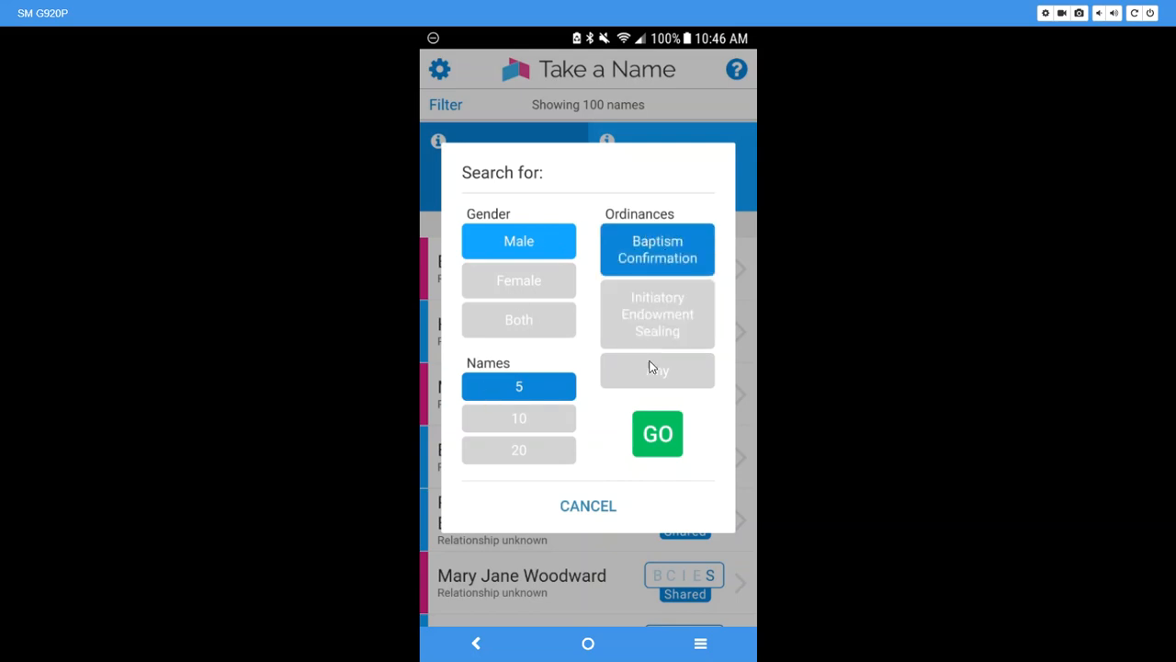
pyautogui.click(658, 434)
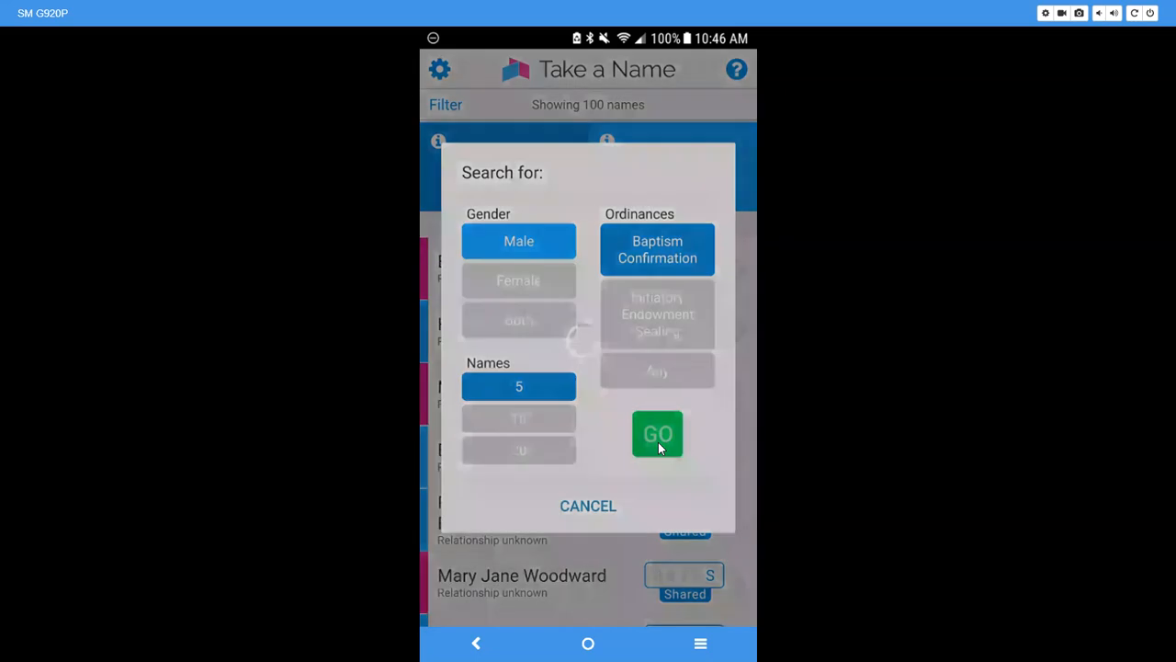
# Let the new search reload results until the Search complete notice appears
pyautogui.click(658, 433)
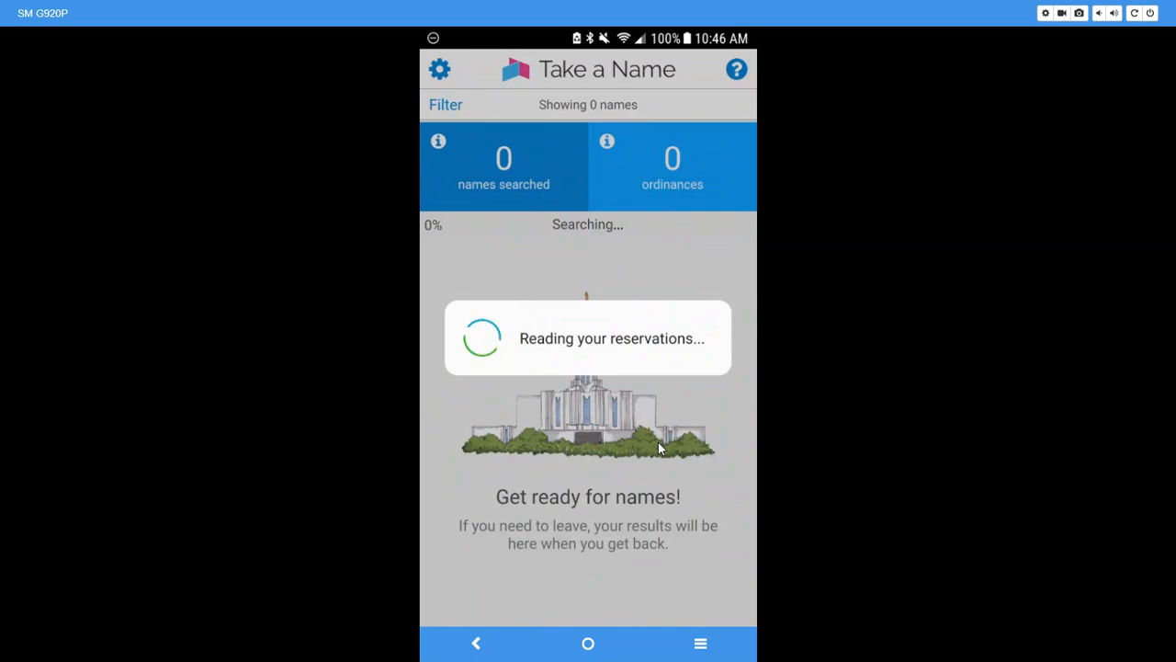
pyautogui.moveTo(643, 186)
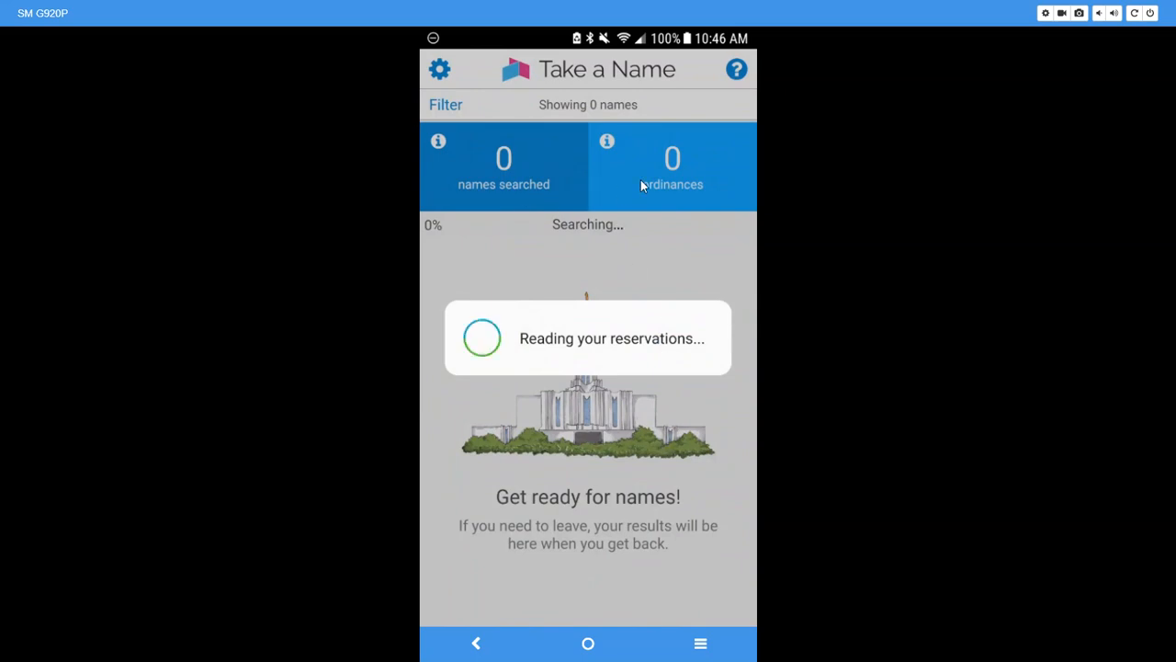
pyautogui.moveTo(585, 230)
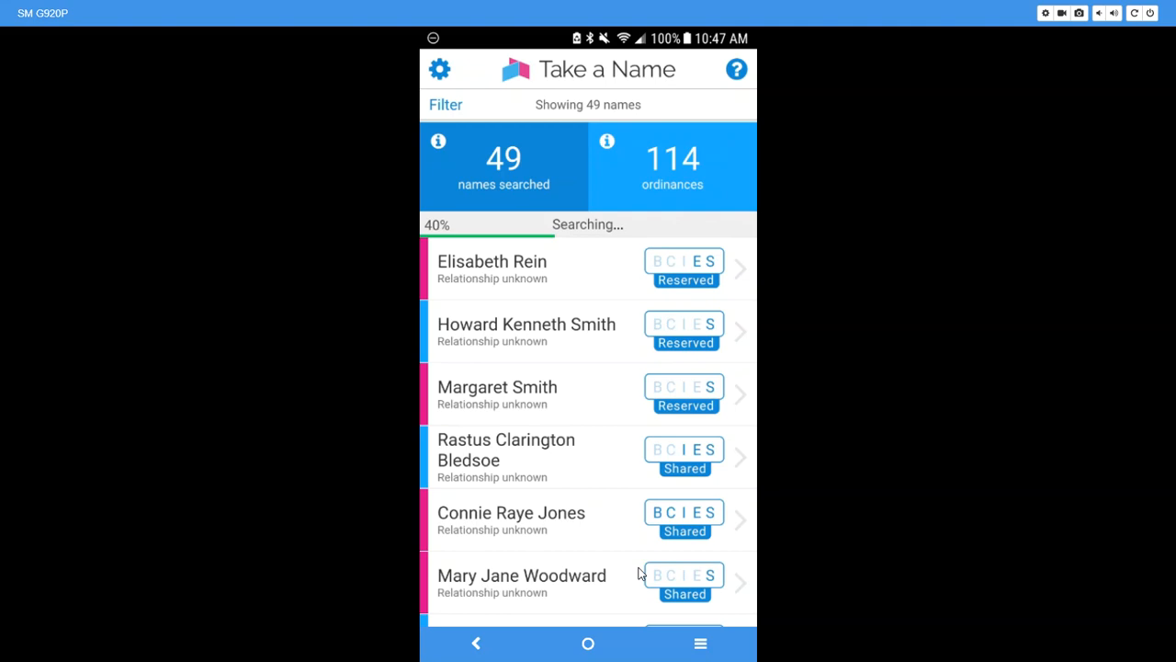
pyautogui.moveTo(500, 218)
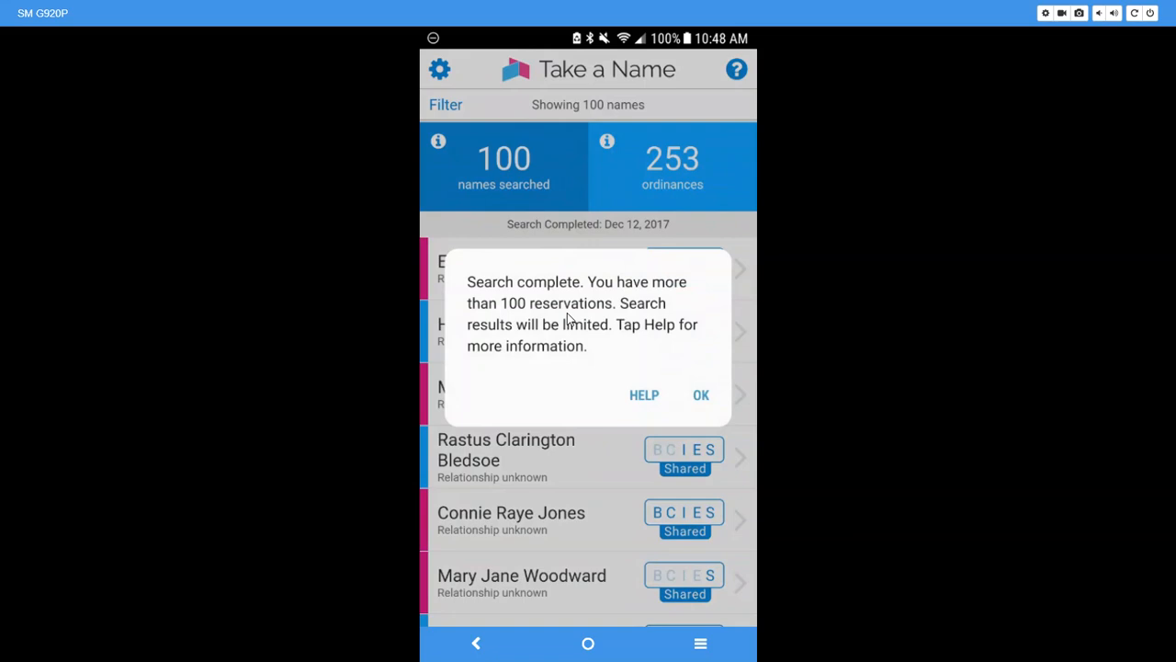
pyautogui.moveTo(683, 340)
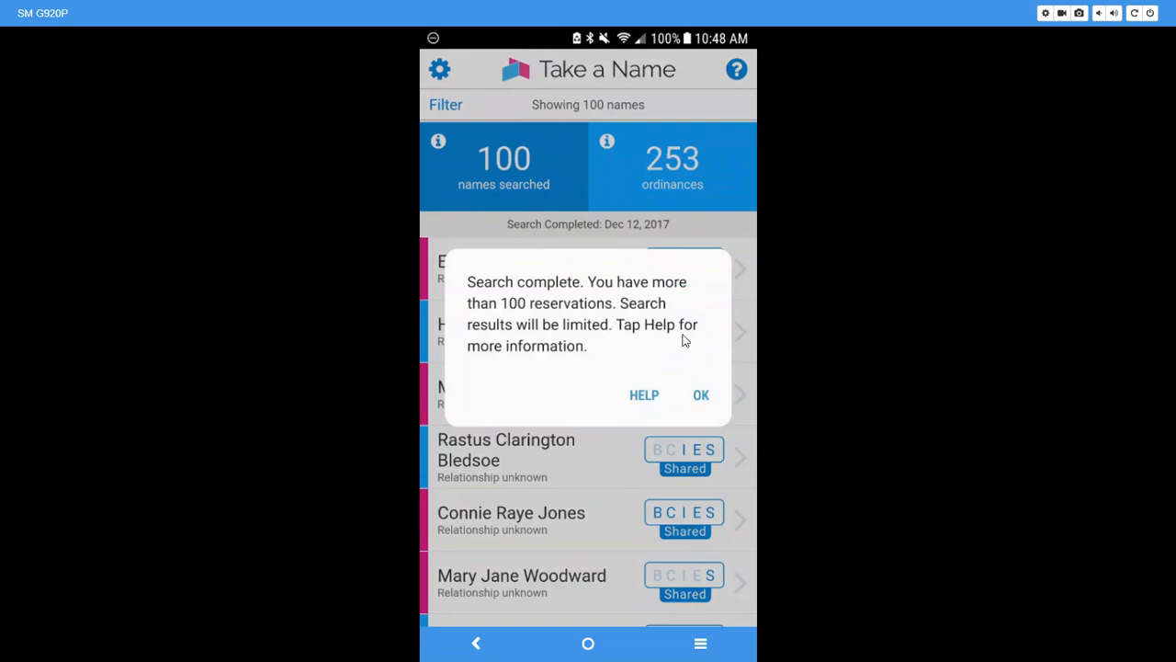
pyautogui.moveTo(566, 372)
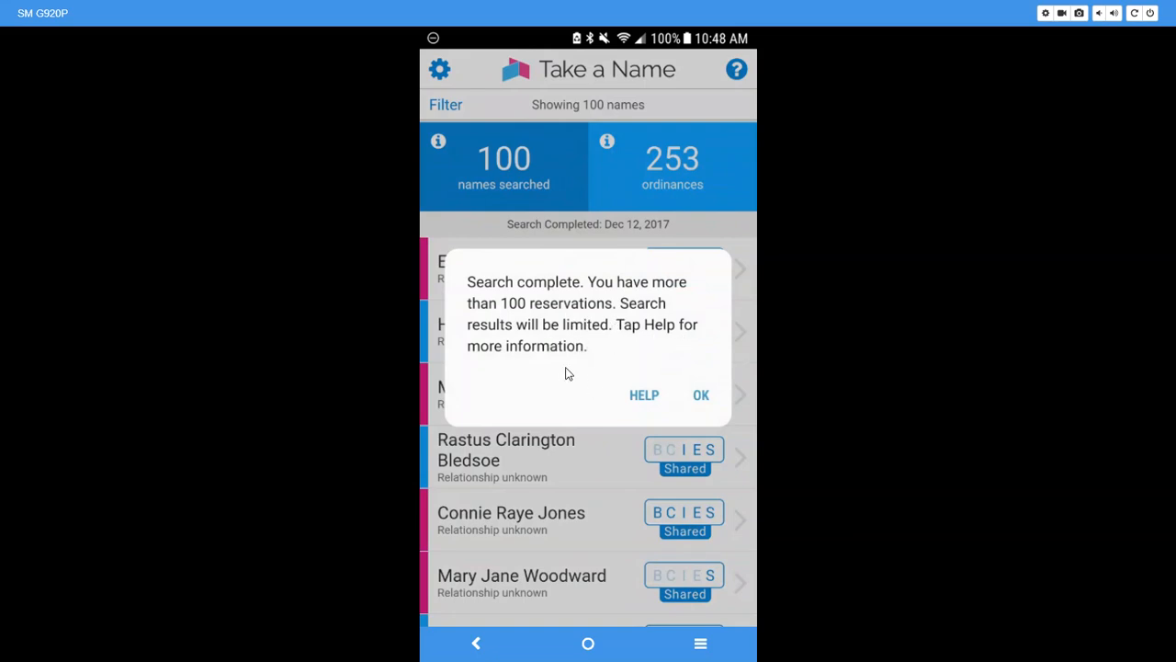
pyautogui.click(700, 393)
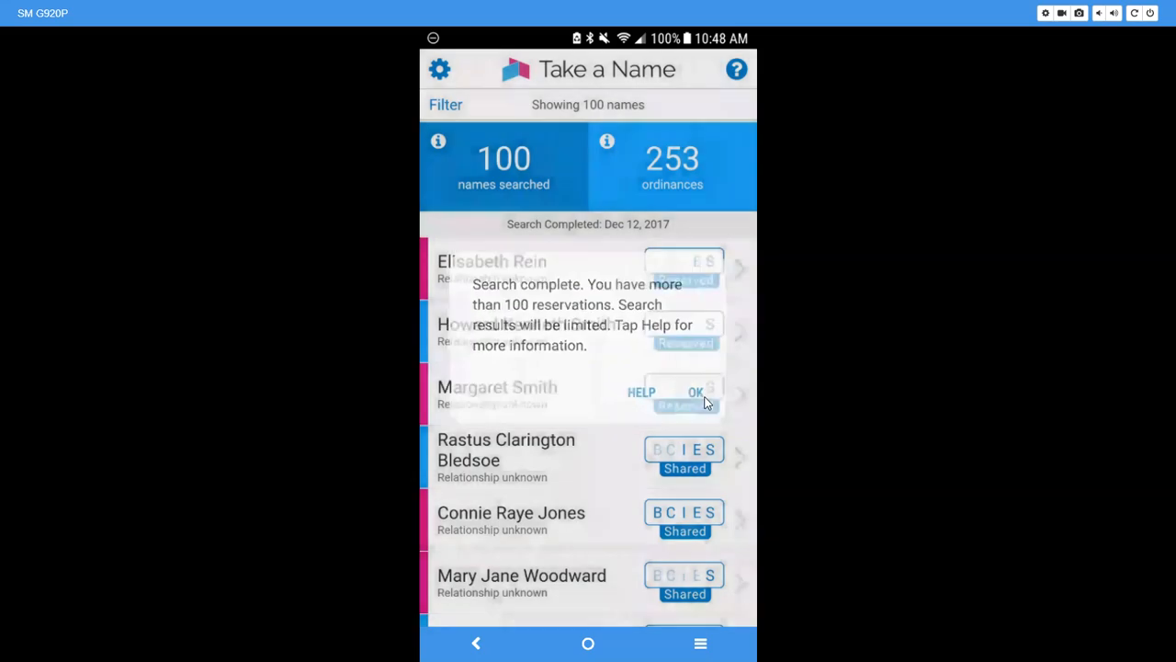
pyautogui.click(695, 391)
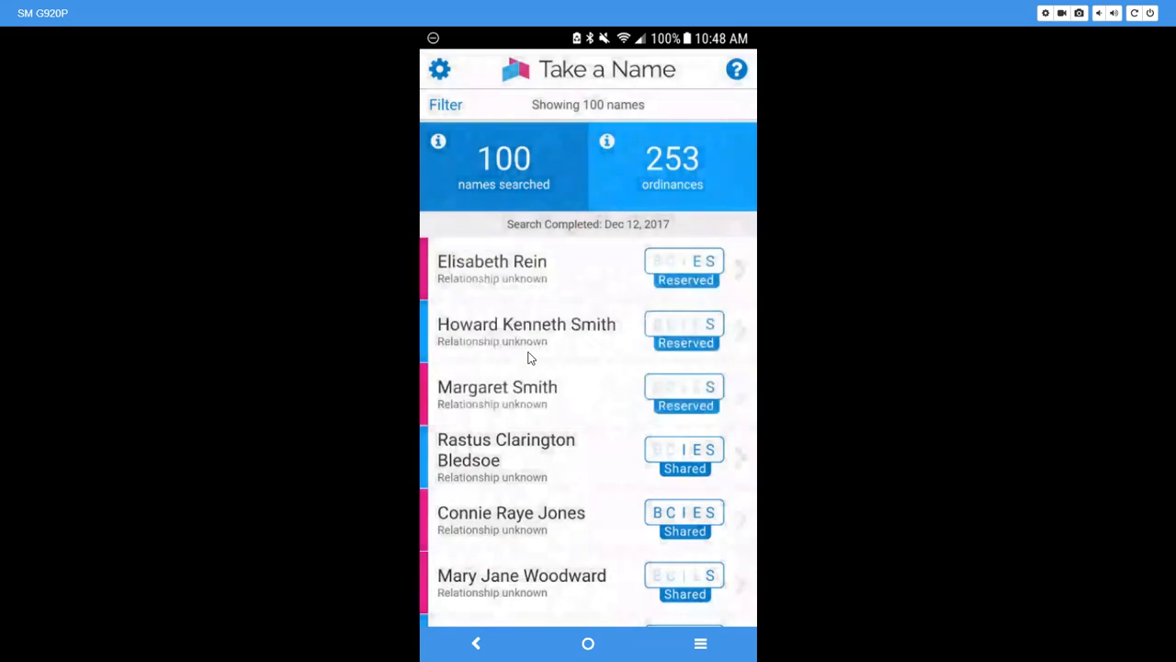
pyautogui.moveTo(599, 410)
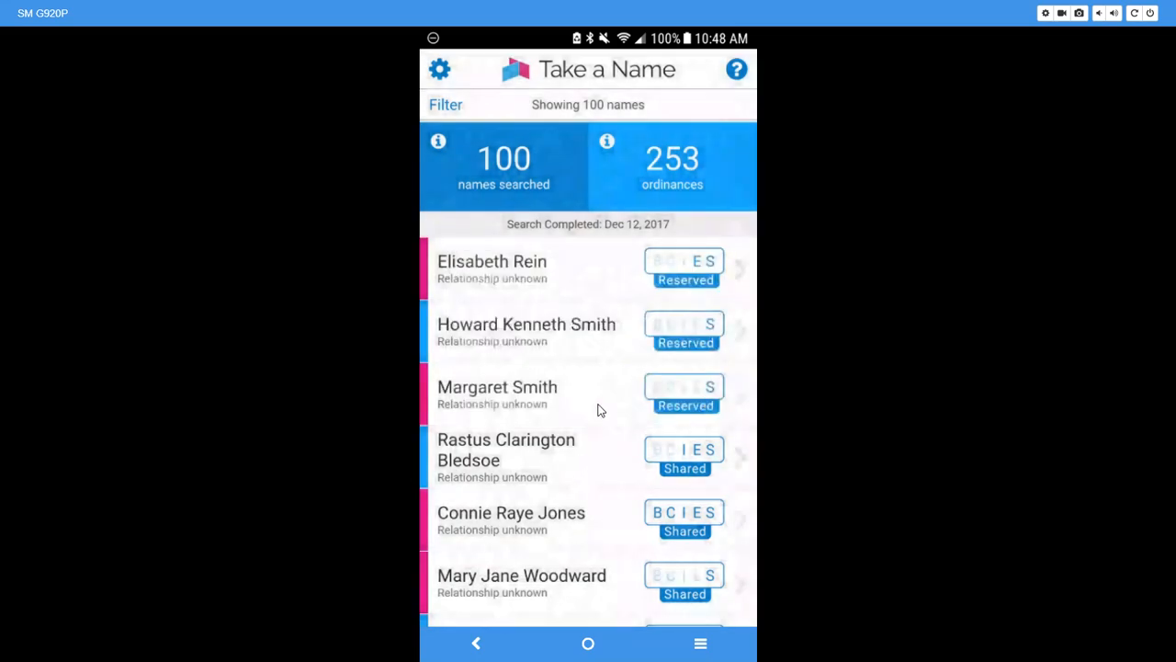
pyautogui.moveTo(668, 267)
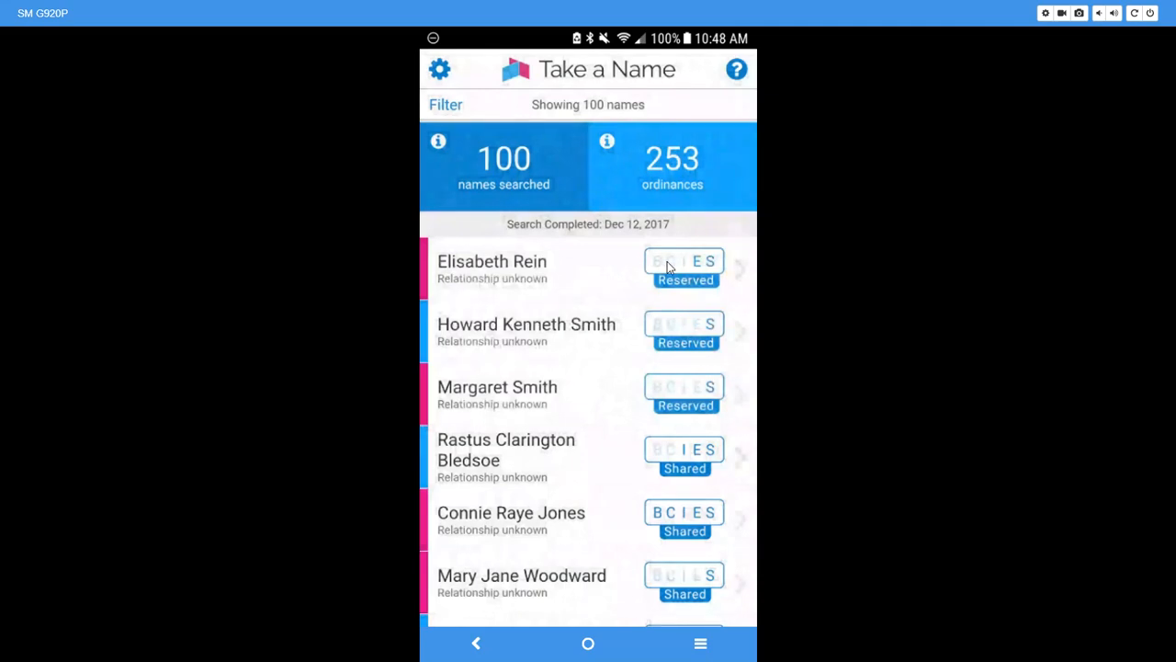
pyautogui.moveTo(529, 213)
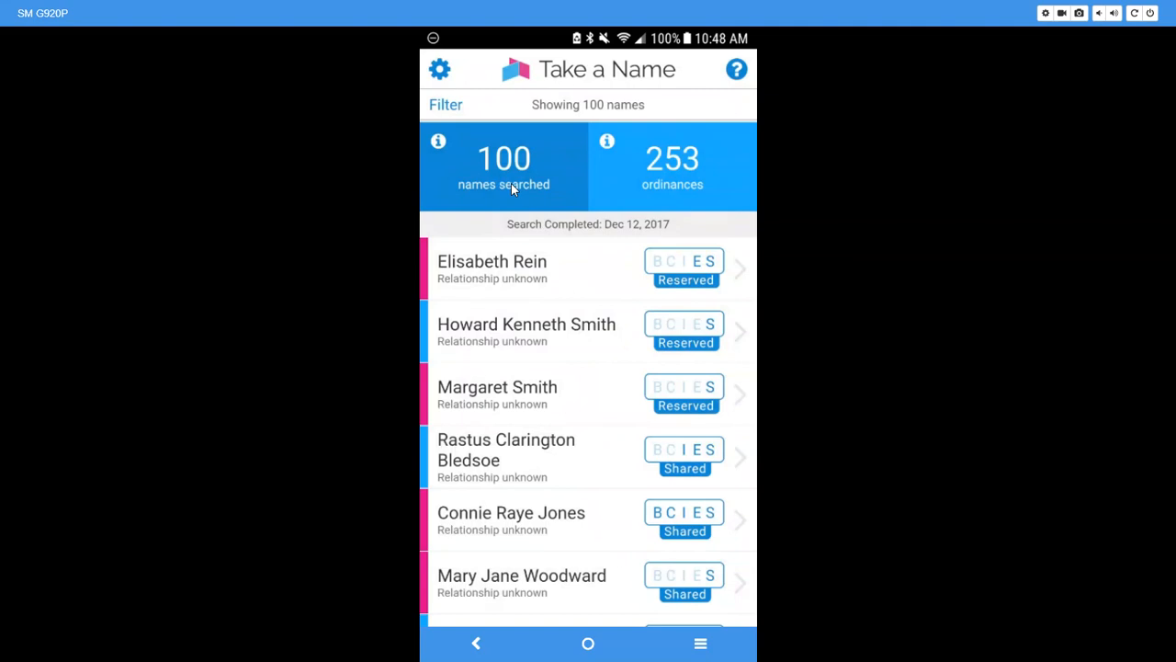
pyautogui.moveTo(452, 110)
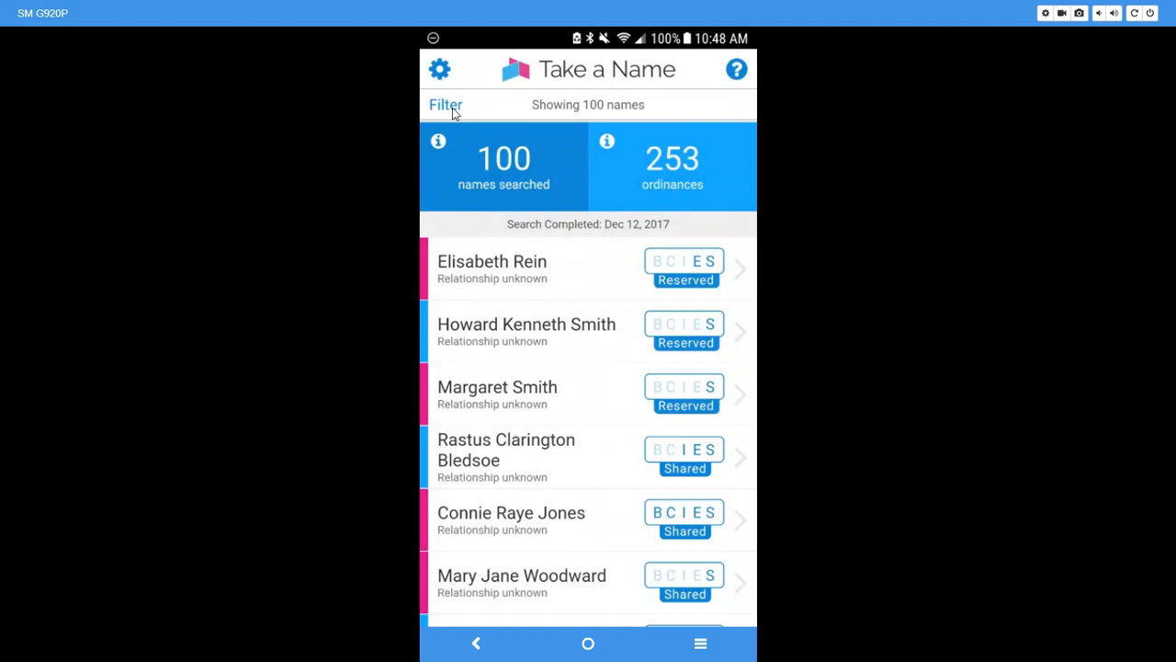
# Filter the results to male names still needing baptism, showing 5 of 100
pyautogui.click(444, 103)
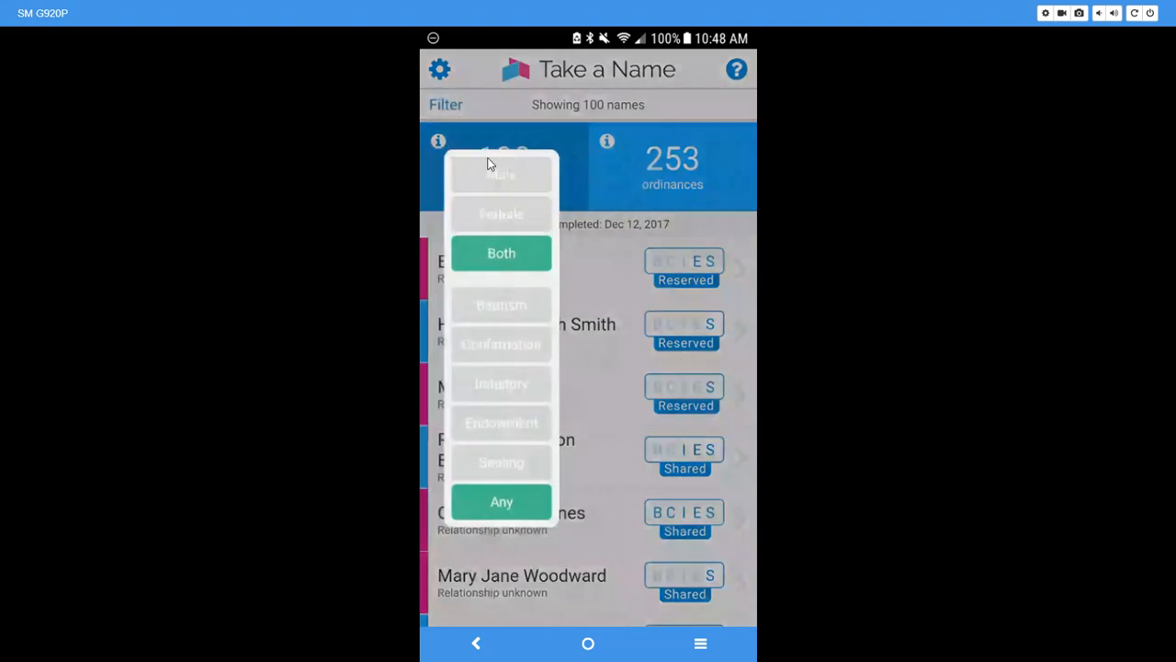
pyautogui.click(502, 175)
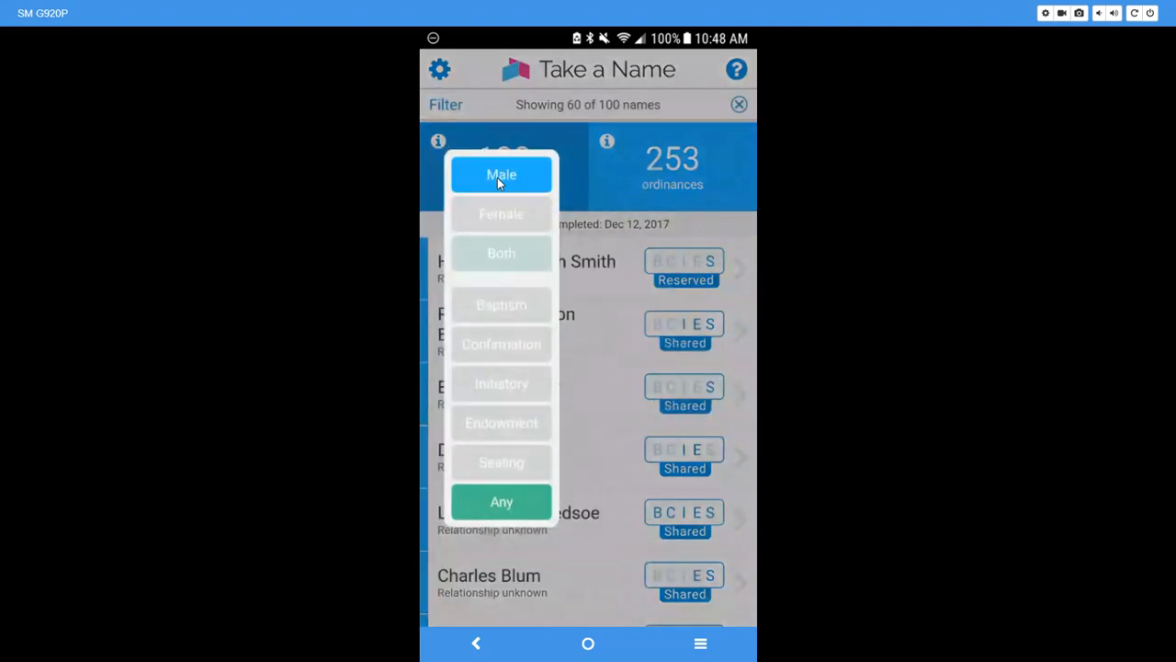
pyautogui.click(500, 305)
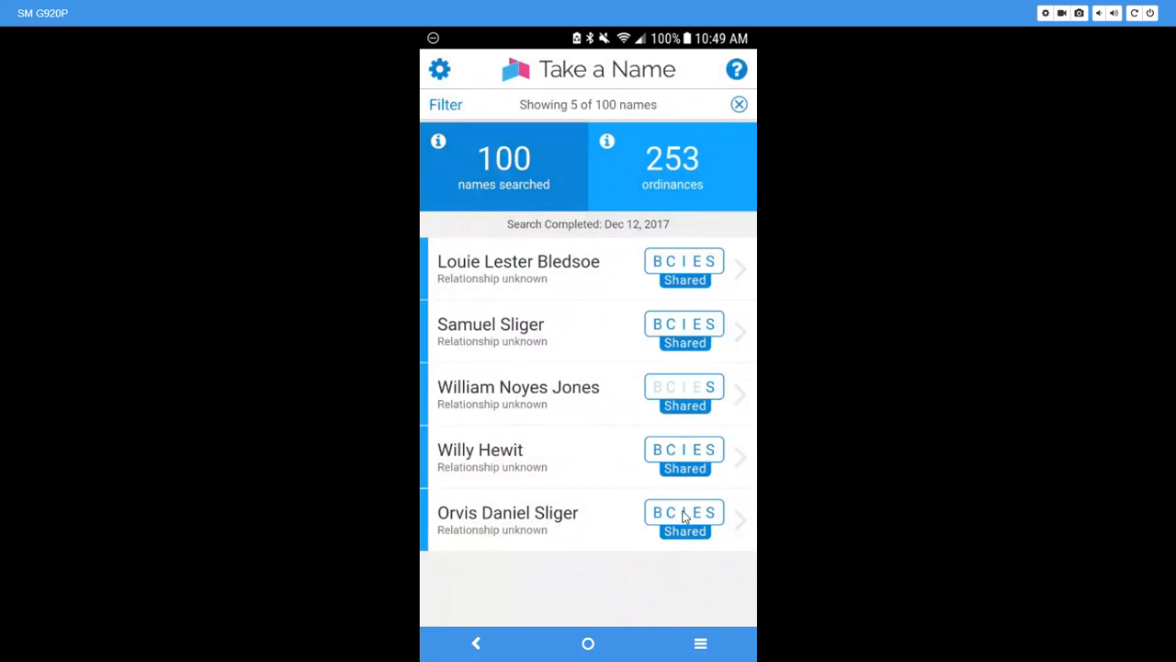
pyautogui.moveTo(618, 406)
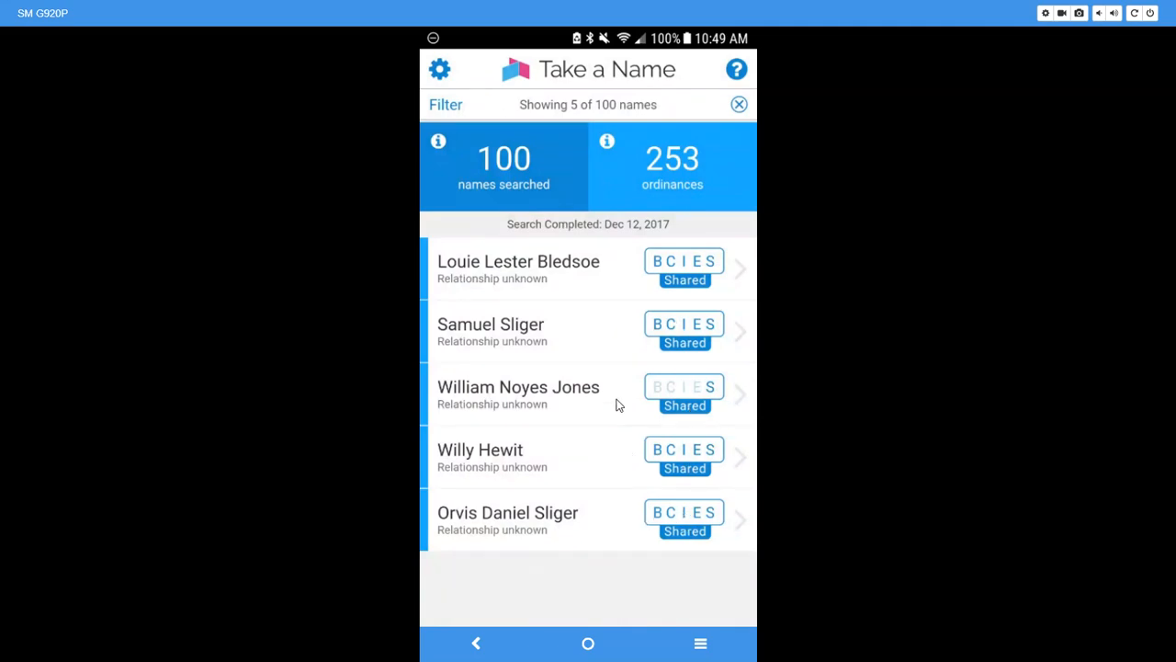
pyautogui.moveTo(647, 393)
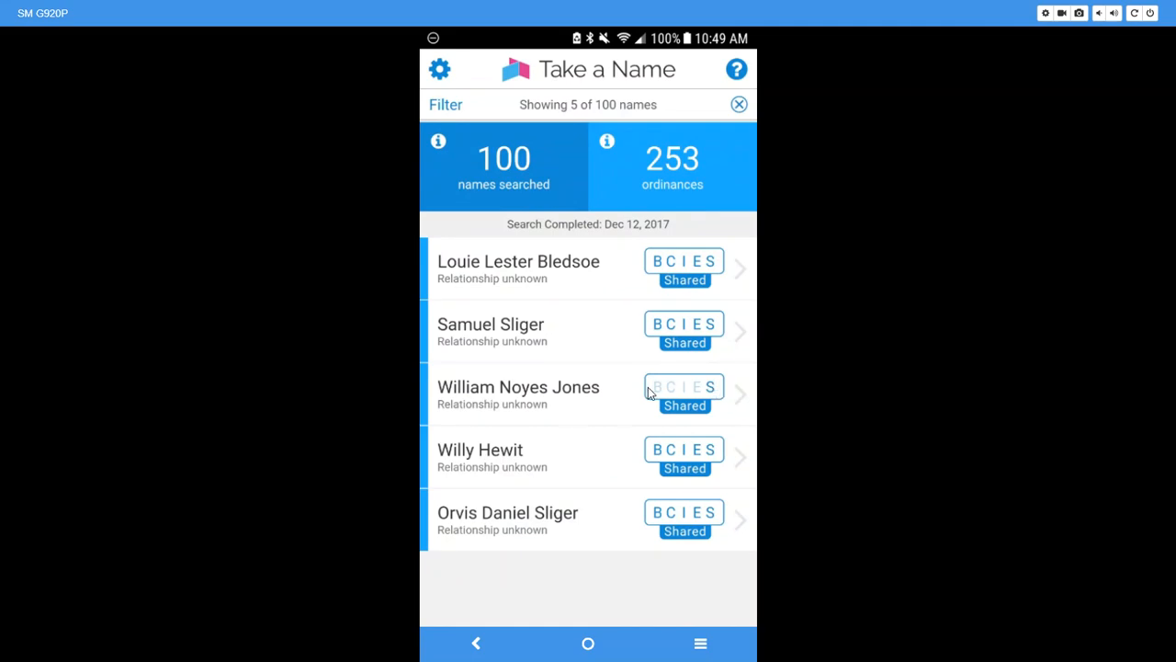
pyautogui.moveTo(652, 274)
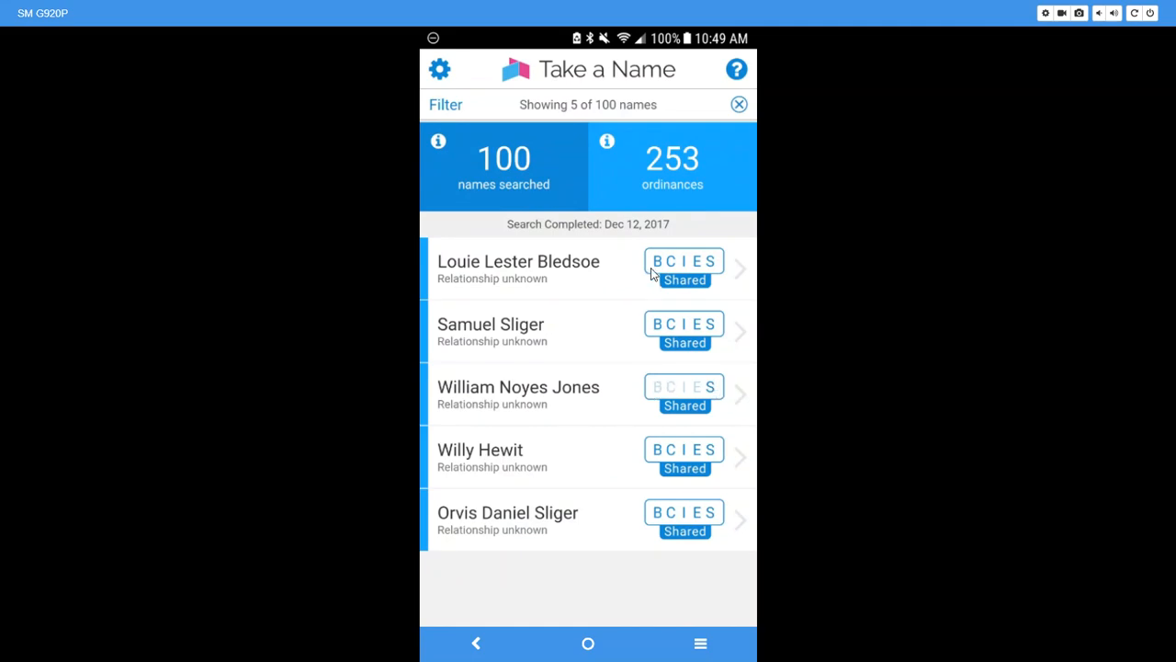
pyautogui.moveTo(659, 375)
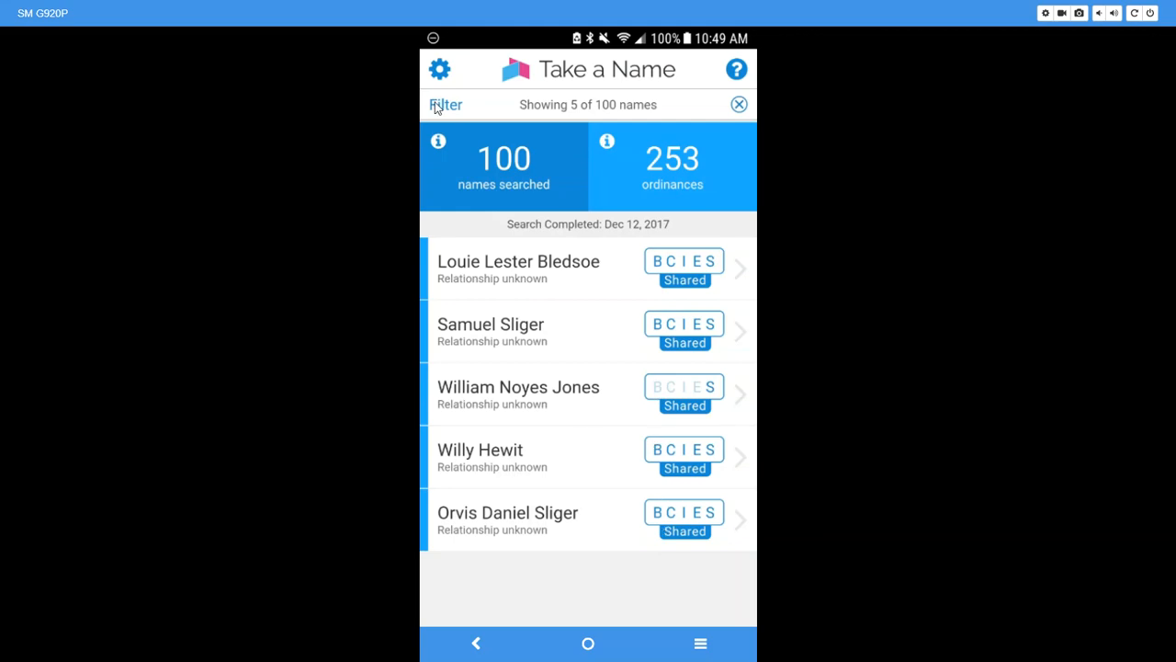
# Change the filter from male to female, leaving 17 of 100 names shown
pyautogui.click(444, 103)
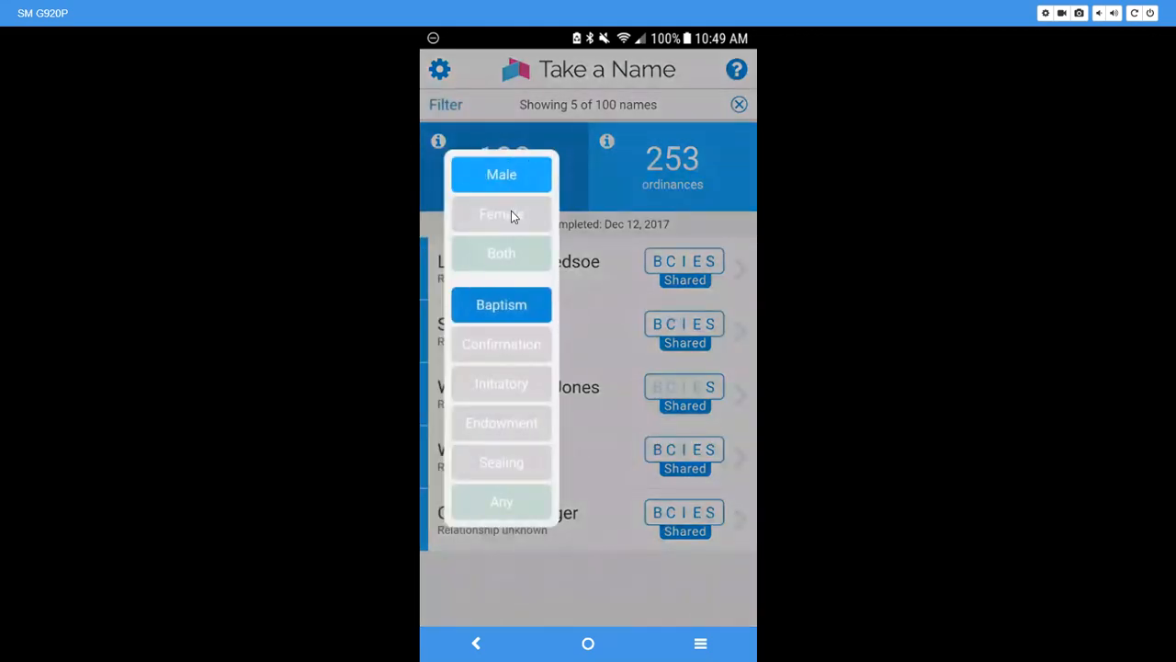
pyautogui.click(500, 213)
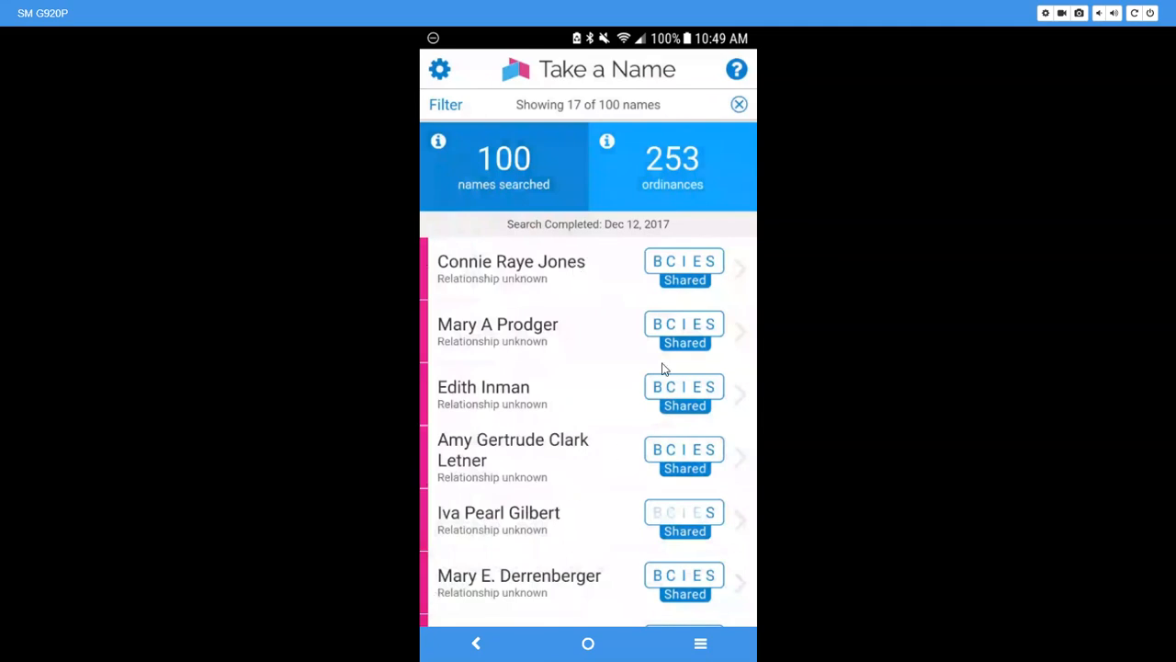
pyautogui.moveTo(665, 408)
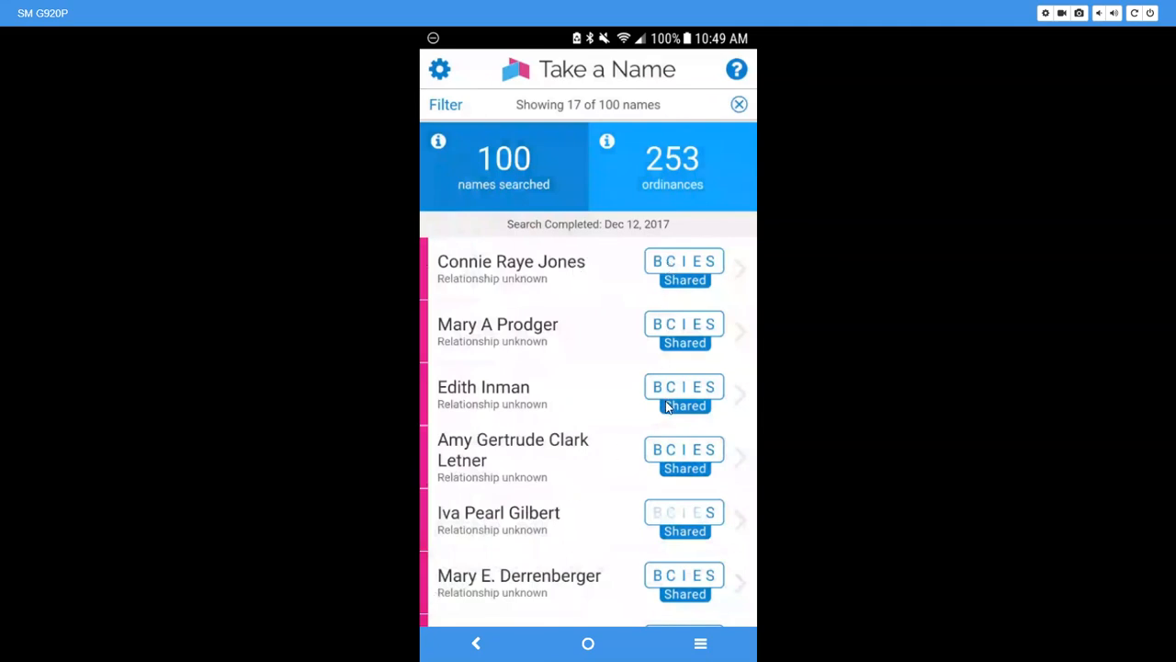
pyautogui.moveTo(689, 522)
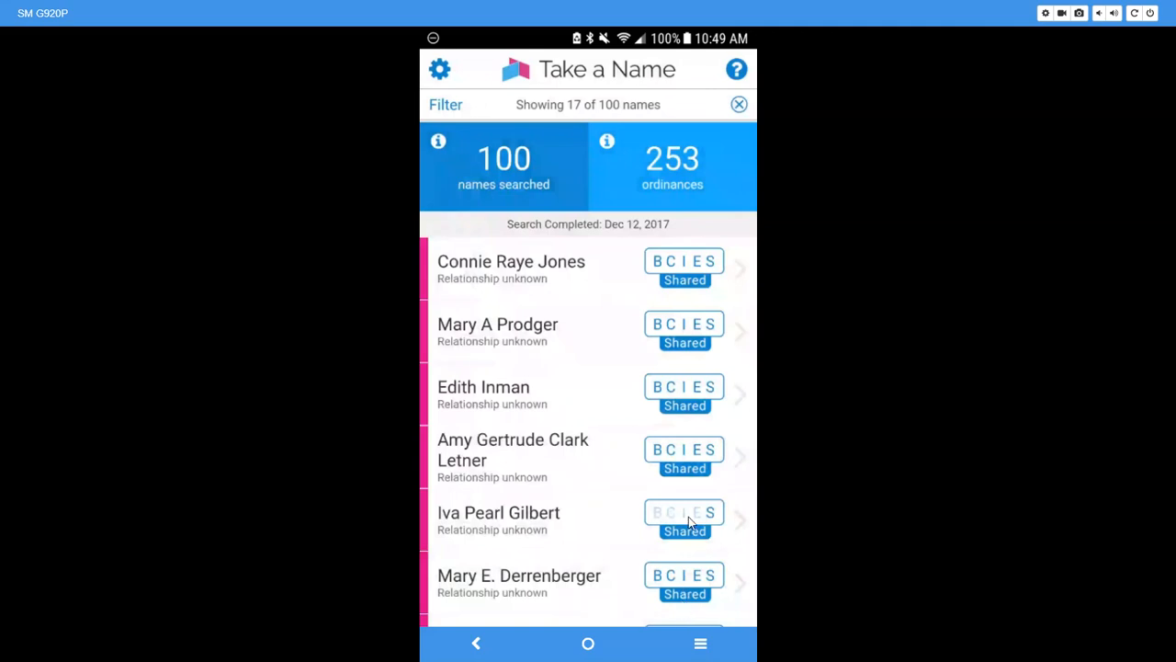
pyautogui.moveTo(696, 338)
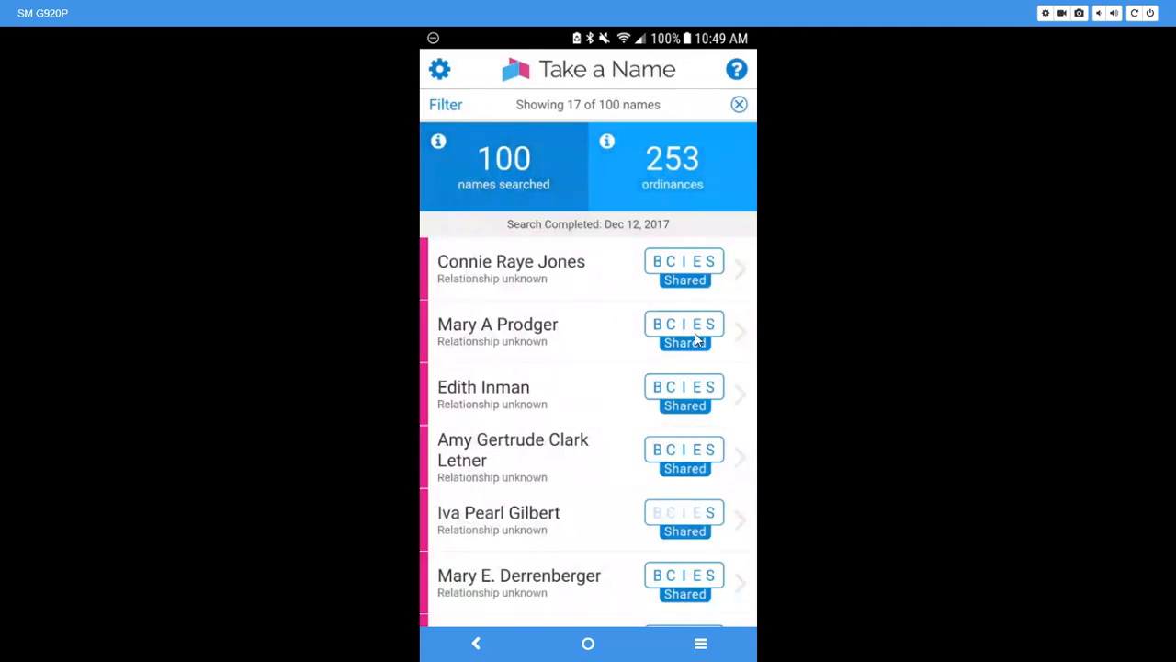
pyautogui.moveTo(715, 301)
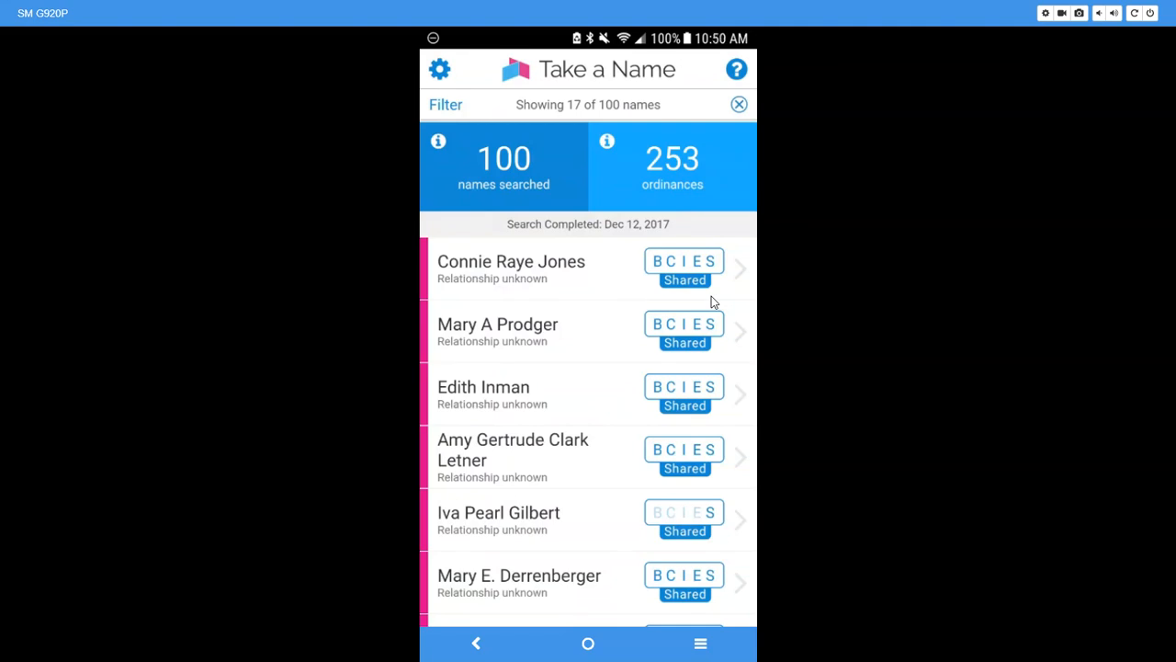
pyautogui.moveTo(665, 253)
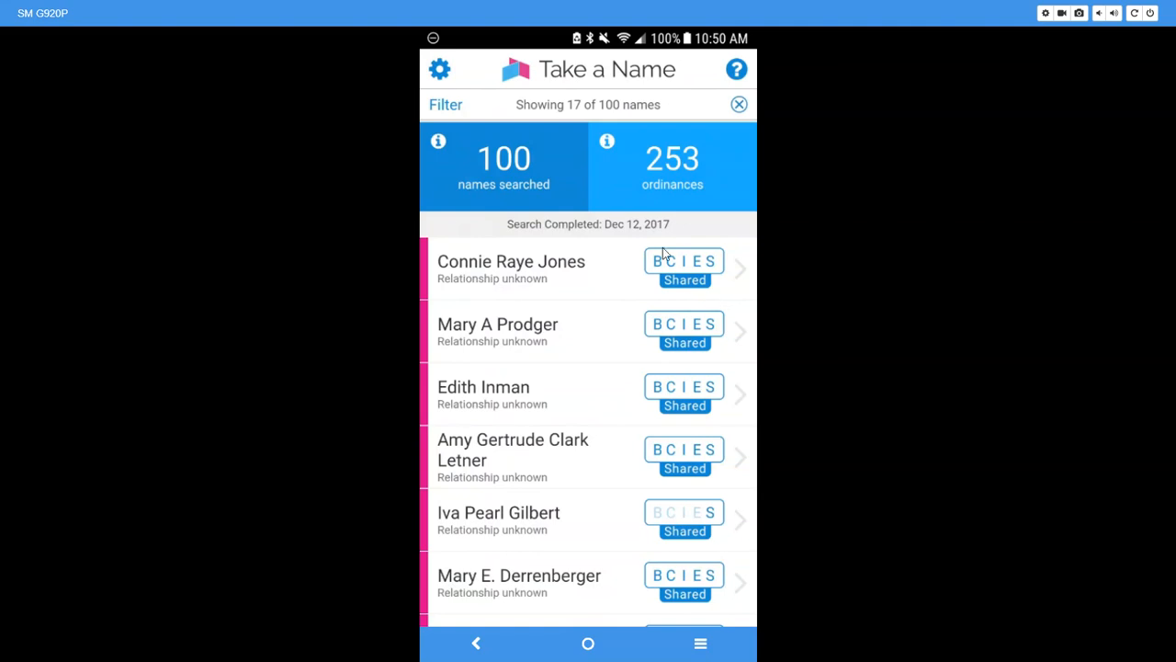